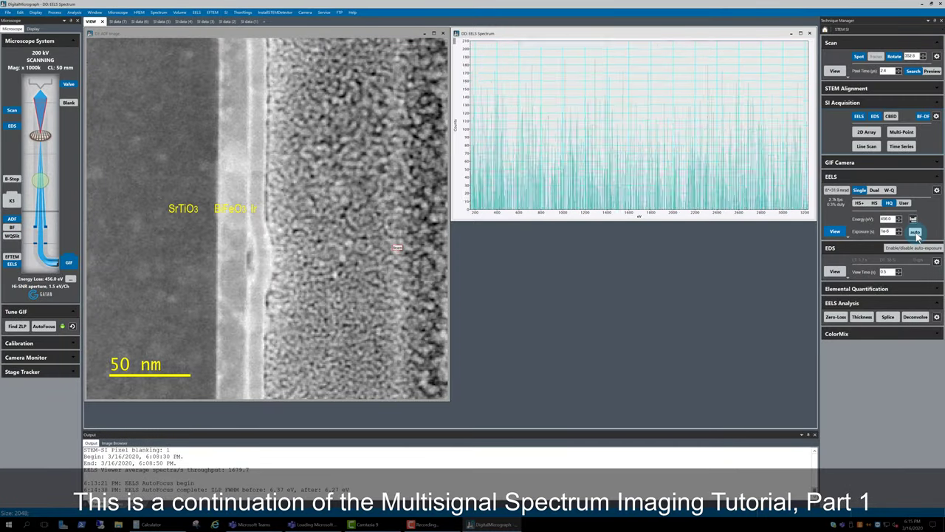
Acquire fresh live EELS spectra until the SrTiO3 signal shows a smooth decaying background.
click(916, 231)
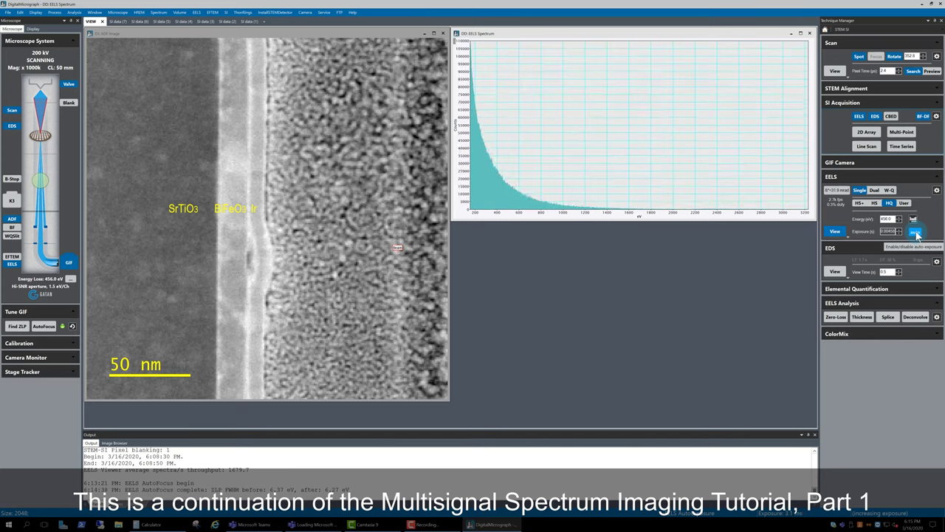
click(915, 230)
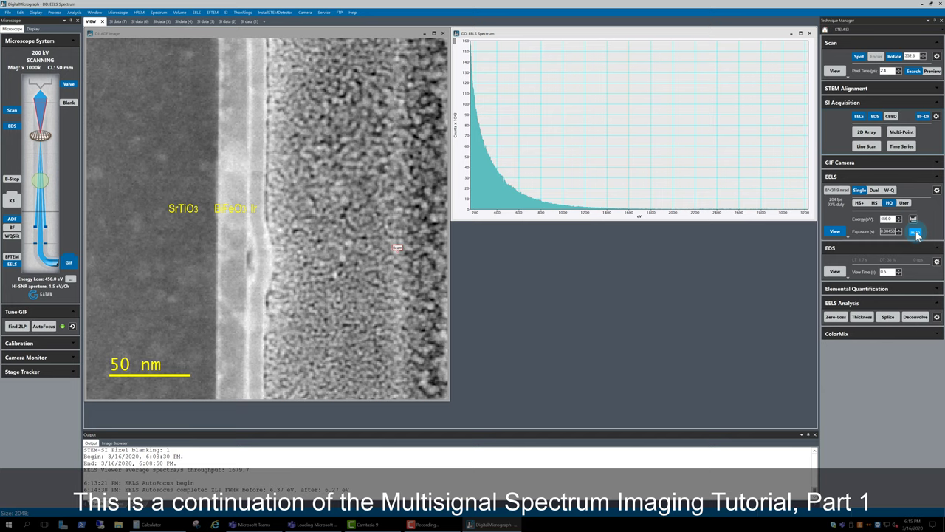
click(916, 231)
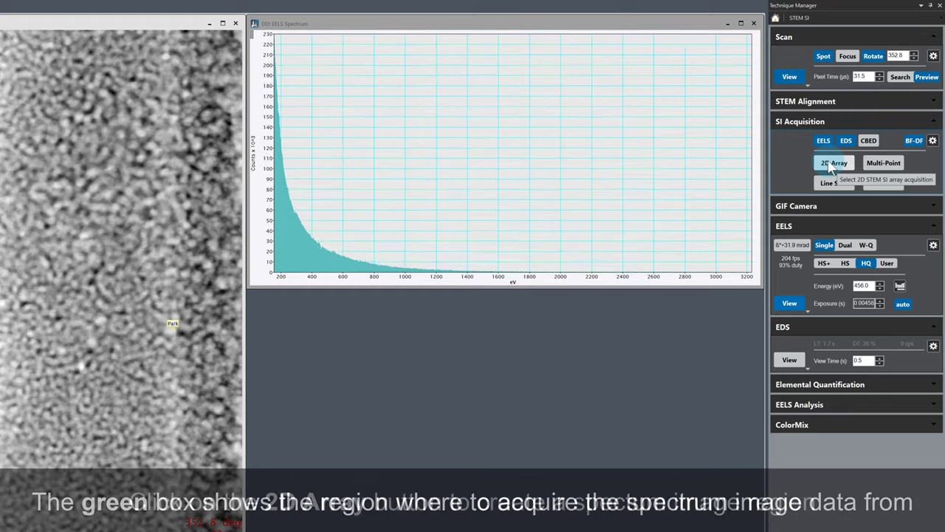
Choose 2D Array acquisition with a green ROI on the STEM image and step size 5.000 Å.
click(833, 162)
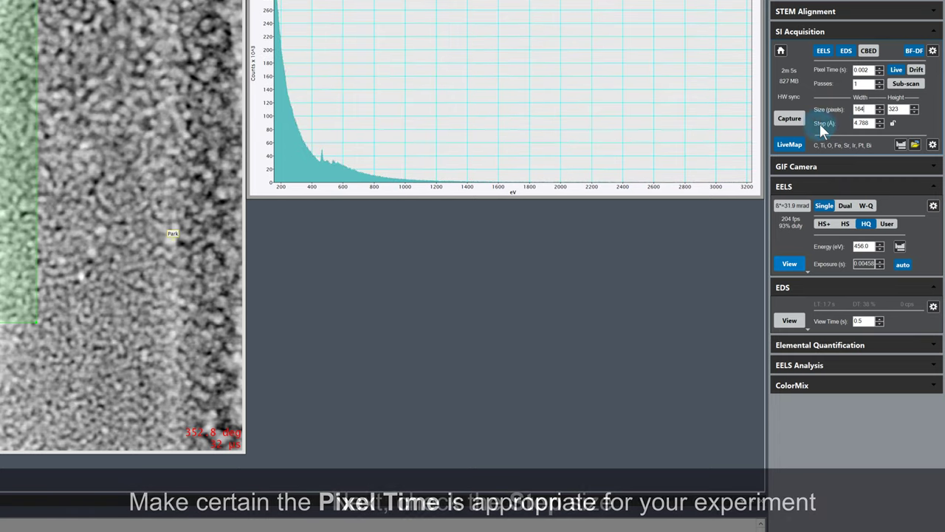
triple_click(864, 123)
text(5.000)
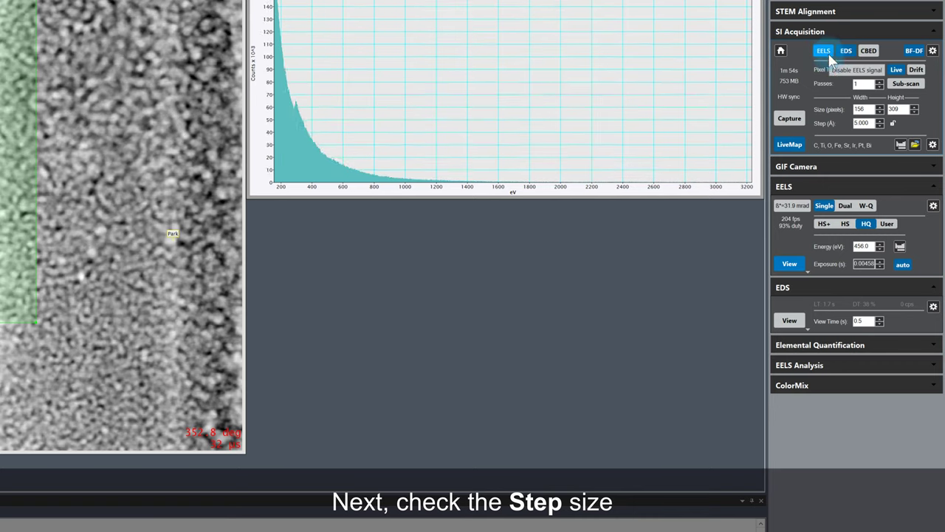
mouse_move(890, 133)
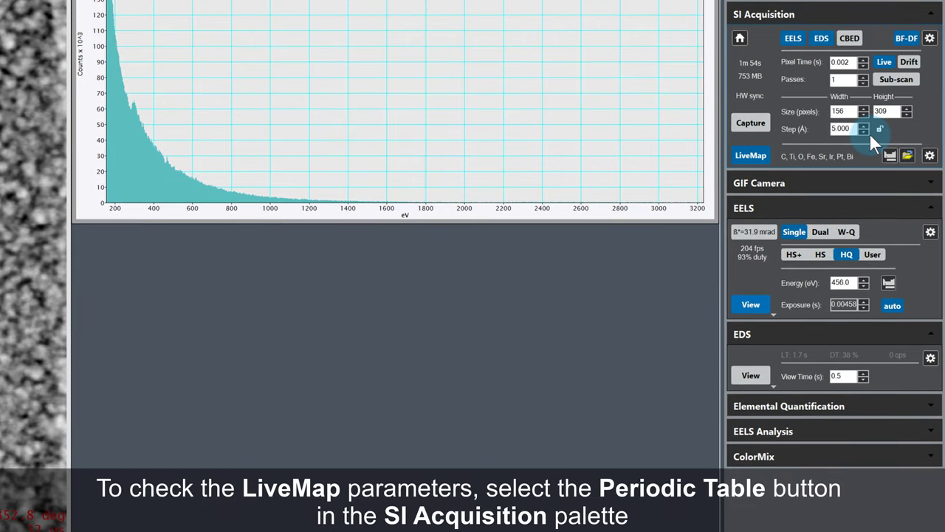
Load the saved STO_BFO_Ir_Pt EELS setup marking C, Ti, O, Fe, Sr, Ir, Pt and Bi.
click(907, 155)
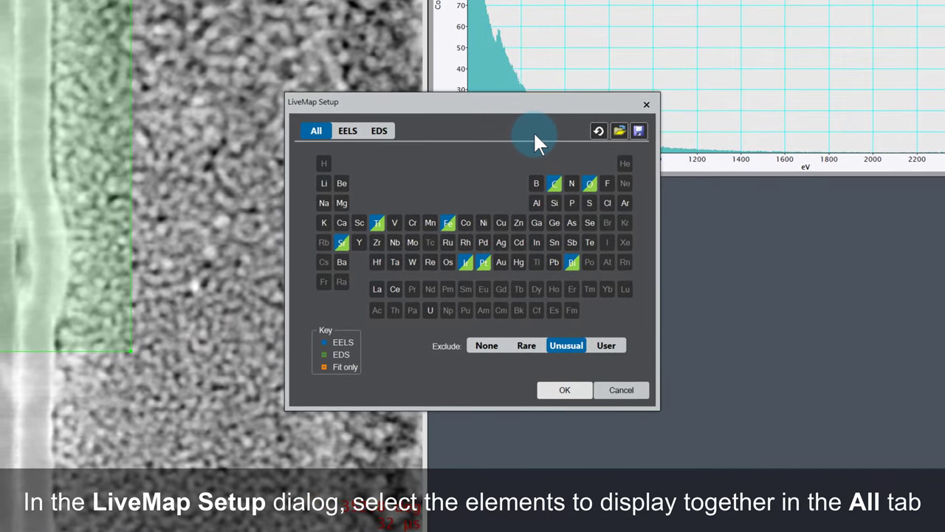
click(347, 130)
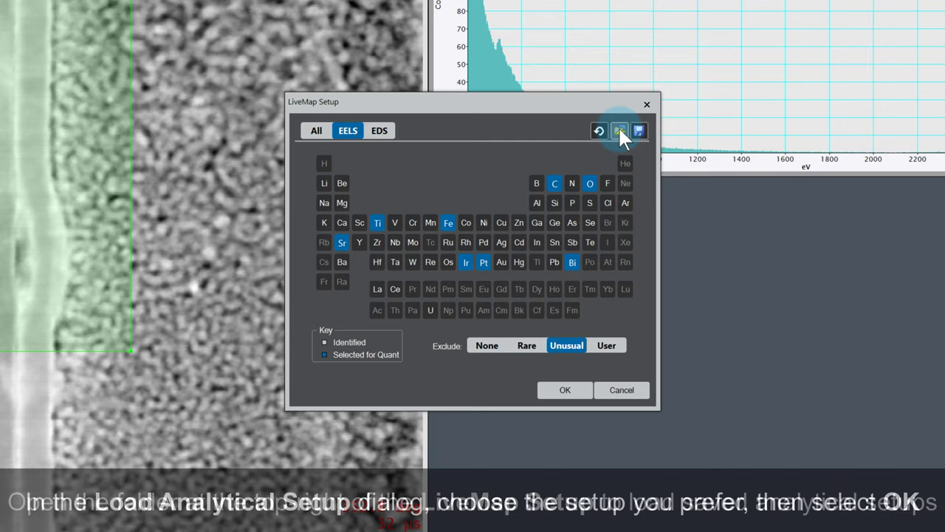
click(619, 130)
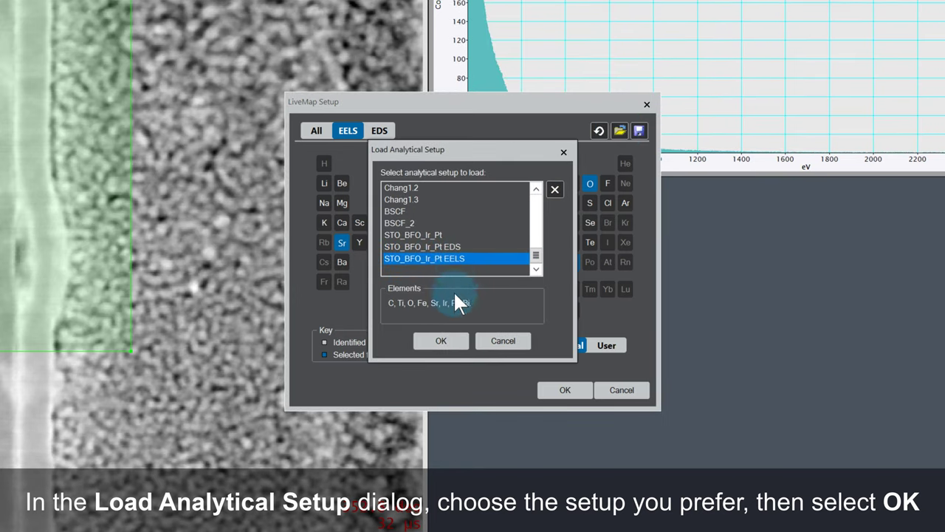
click(441, 339)
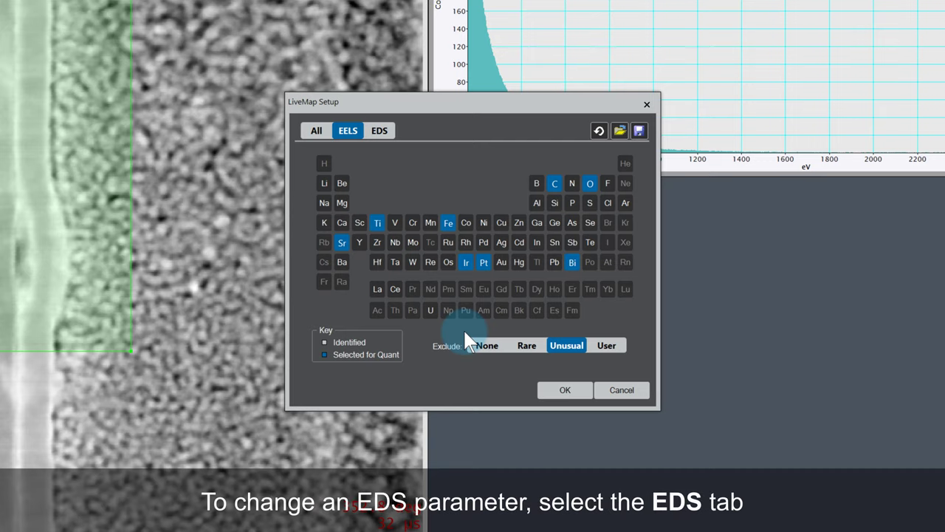
mouse_move(410, 169)
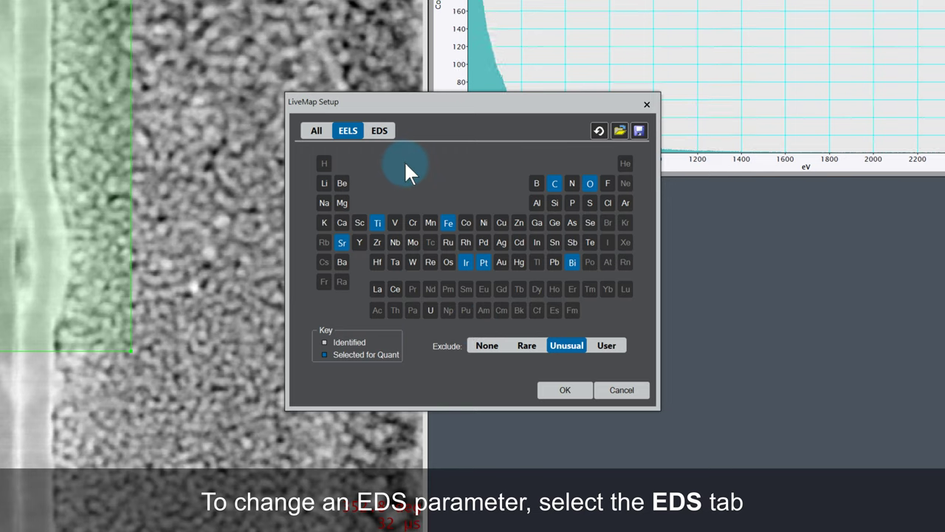
Choose the bismuth and iron X-ray lines for EDS mapping and confirm the live map setup.
click(378, 130)
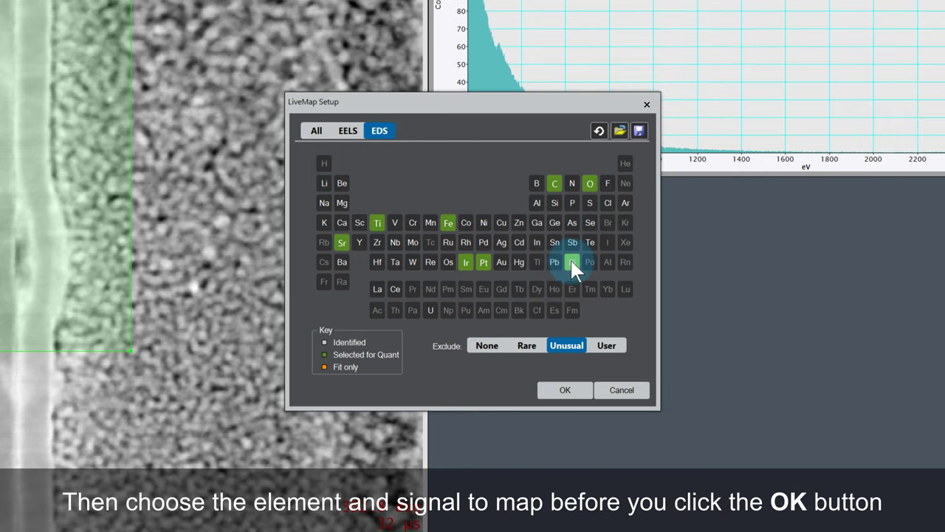
click(572, 263)
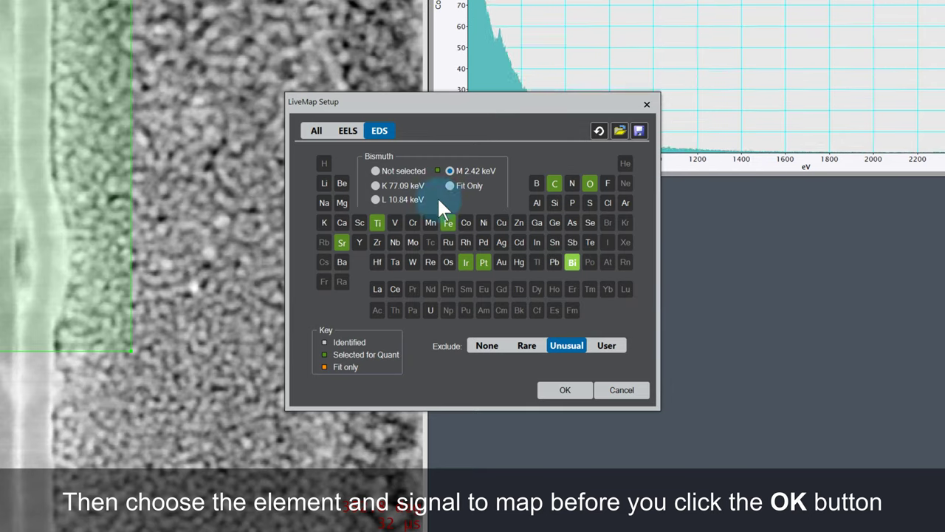
click(448, 222)
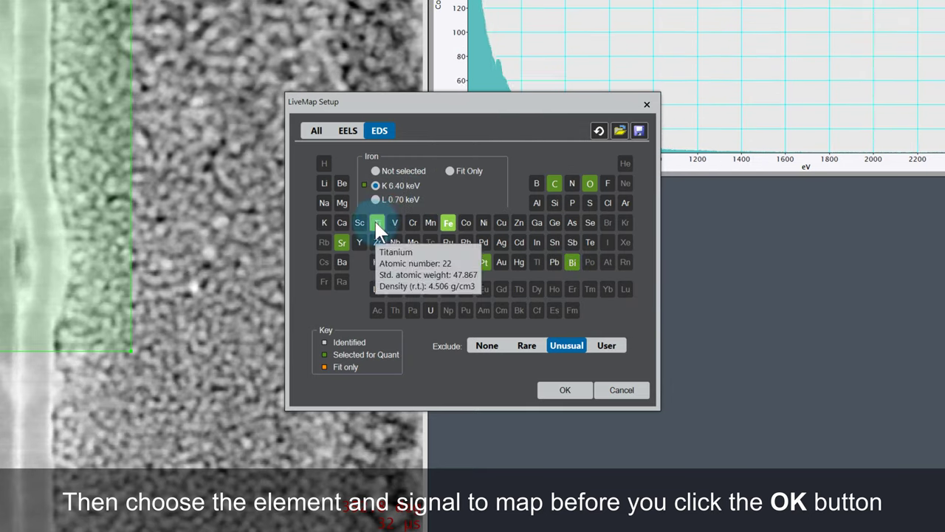
click(564, 390)
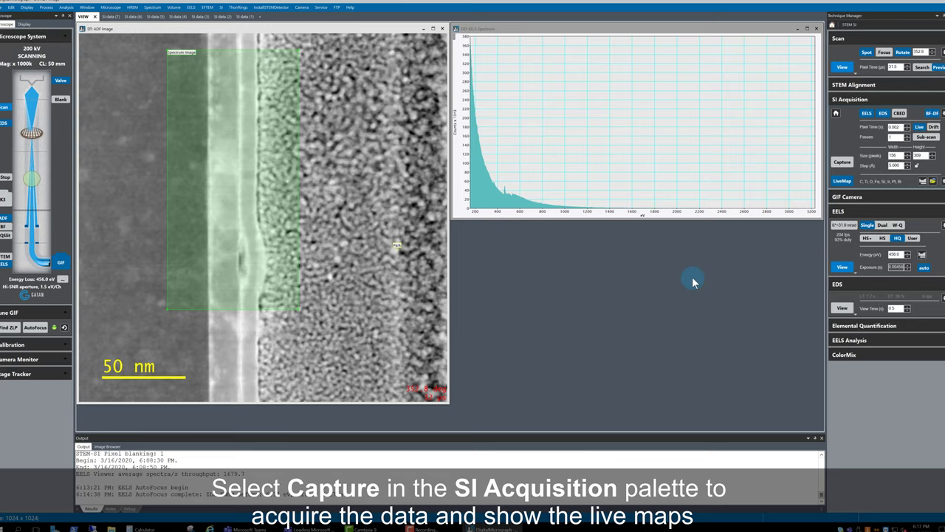
click(836, 164)
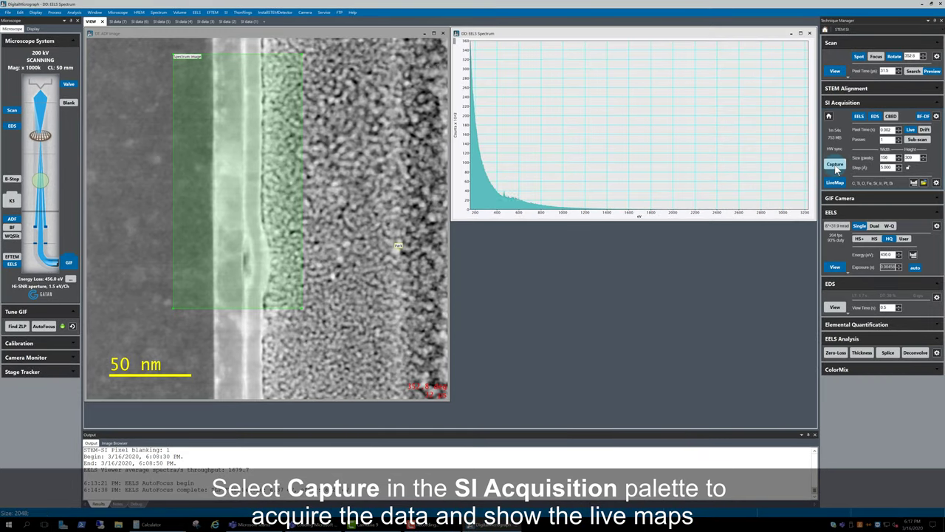
Capture the spectrum image so live EELS and EDS elemental maps such as iron fill in.
click(835, 164)
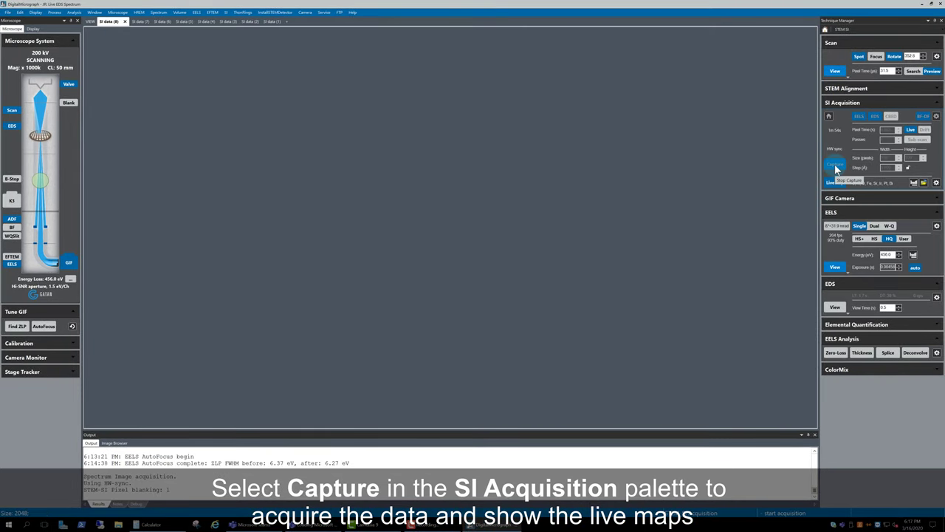
click(834, 164)
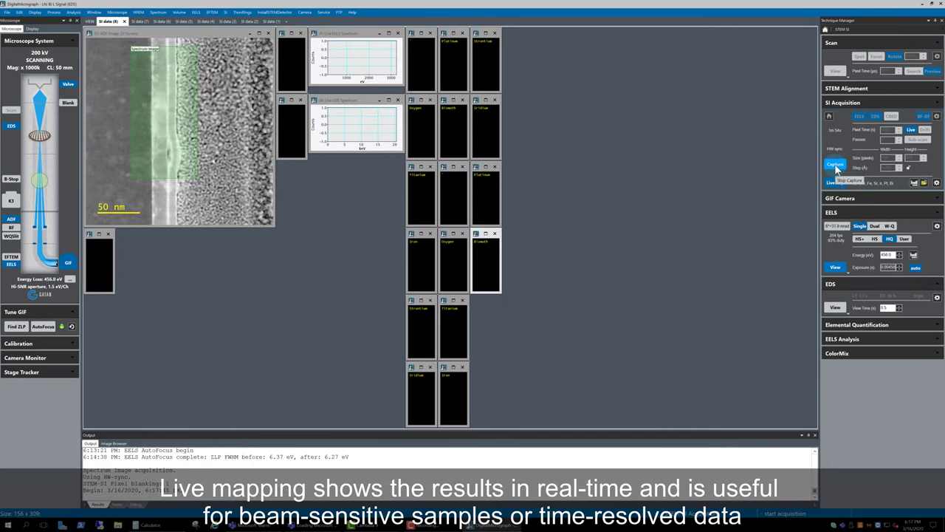
click(834, 164)
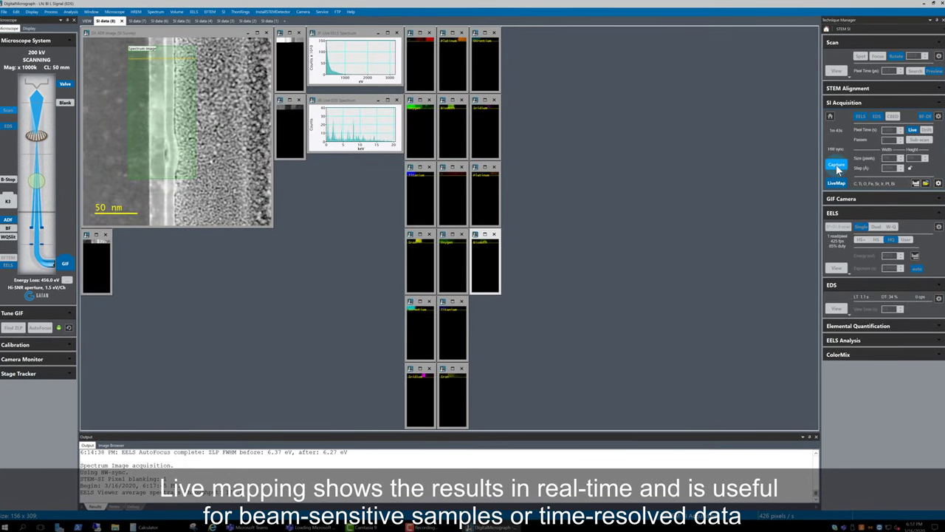
click(836, 166)
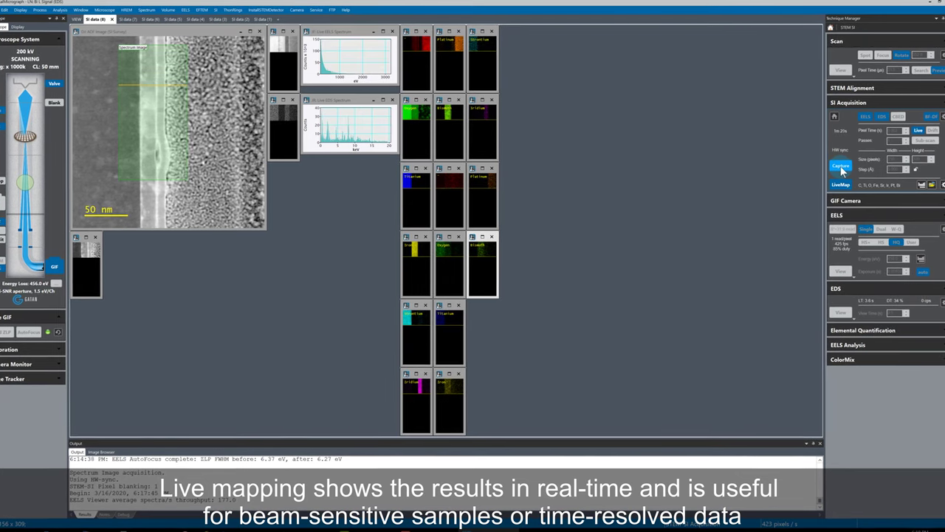
click(842, 166)
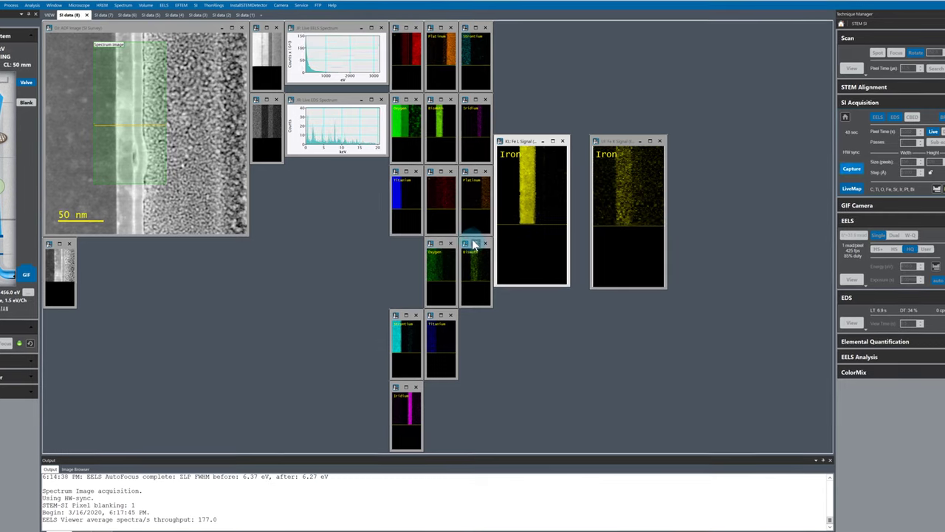
Enlarge the iridium and bismuth map windows and place them beside the iron maps.
drag(472, 269, 623, 362)
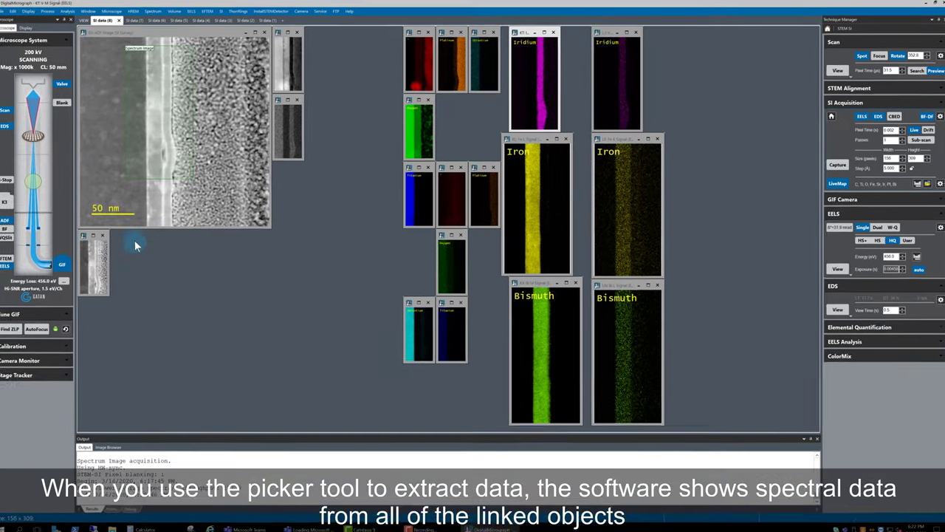
Extract linked EELS and EDS spectra from a picked map region and label their element edges and peaks.
right_click(100, 258)
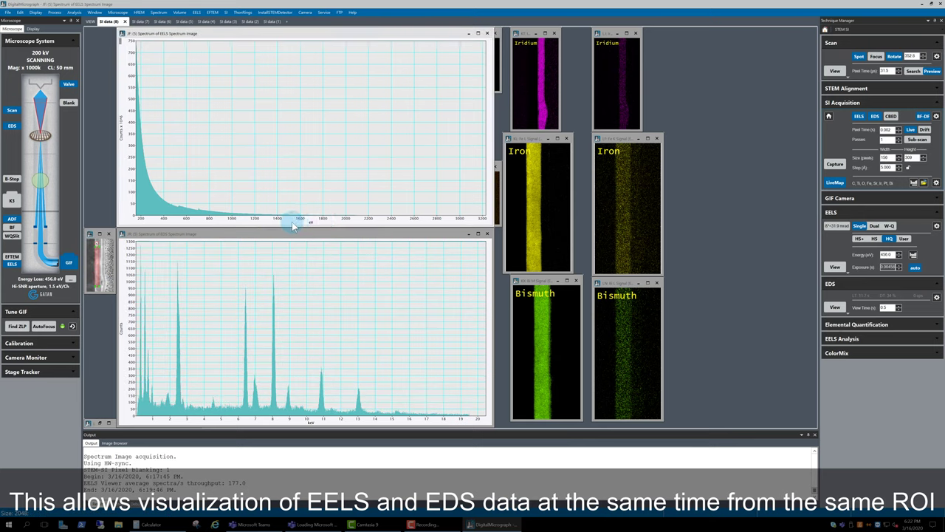
click(856, 325)
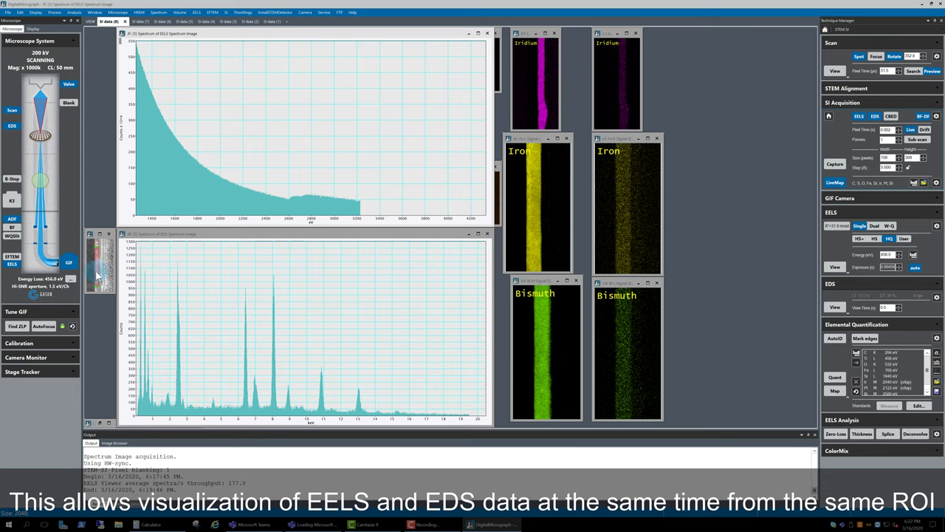
click(857, 325)
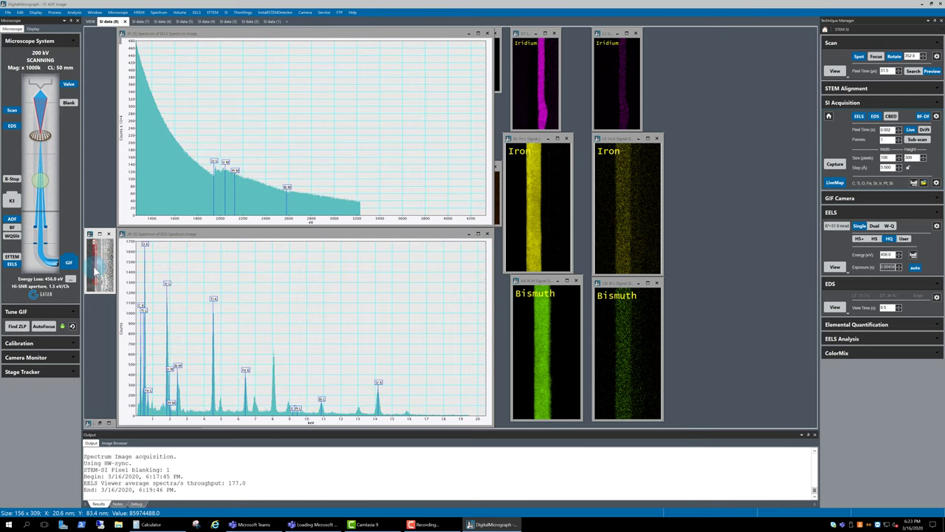
mouse_move(94, 272)
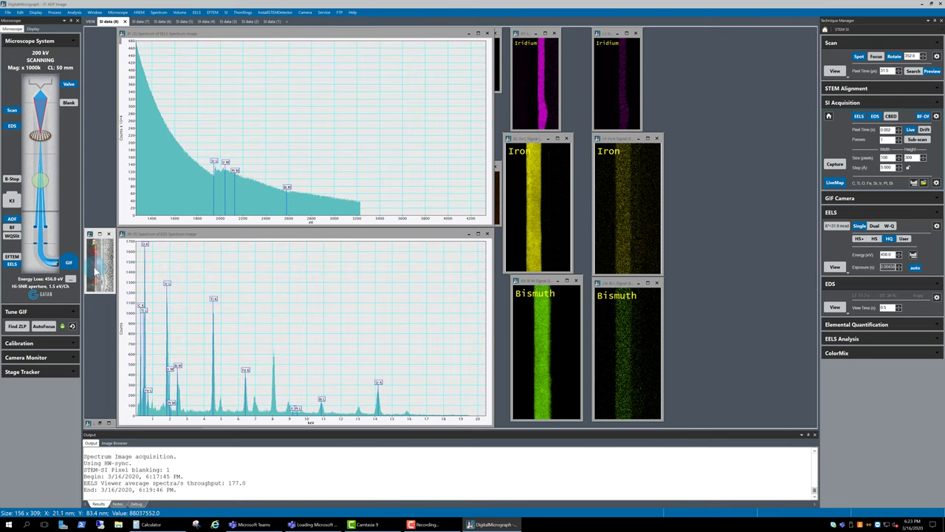